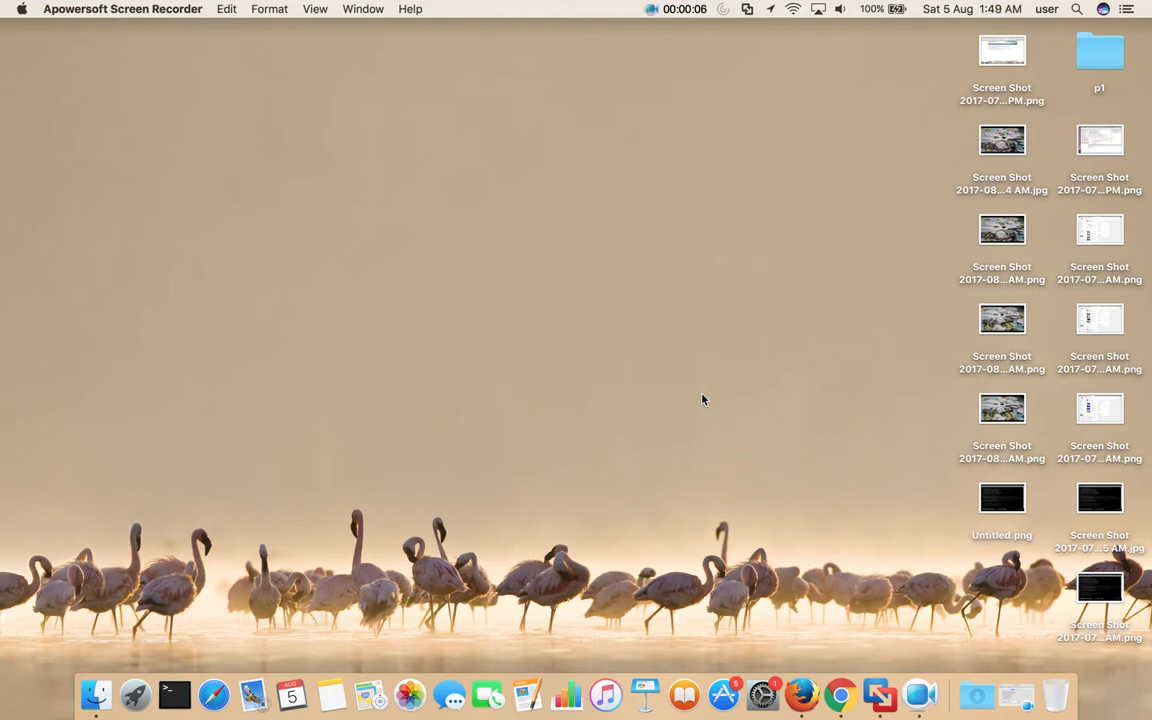
{"action": "mouse_move", "coordinate": [660, 396]}
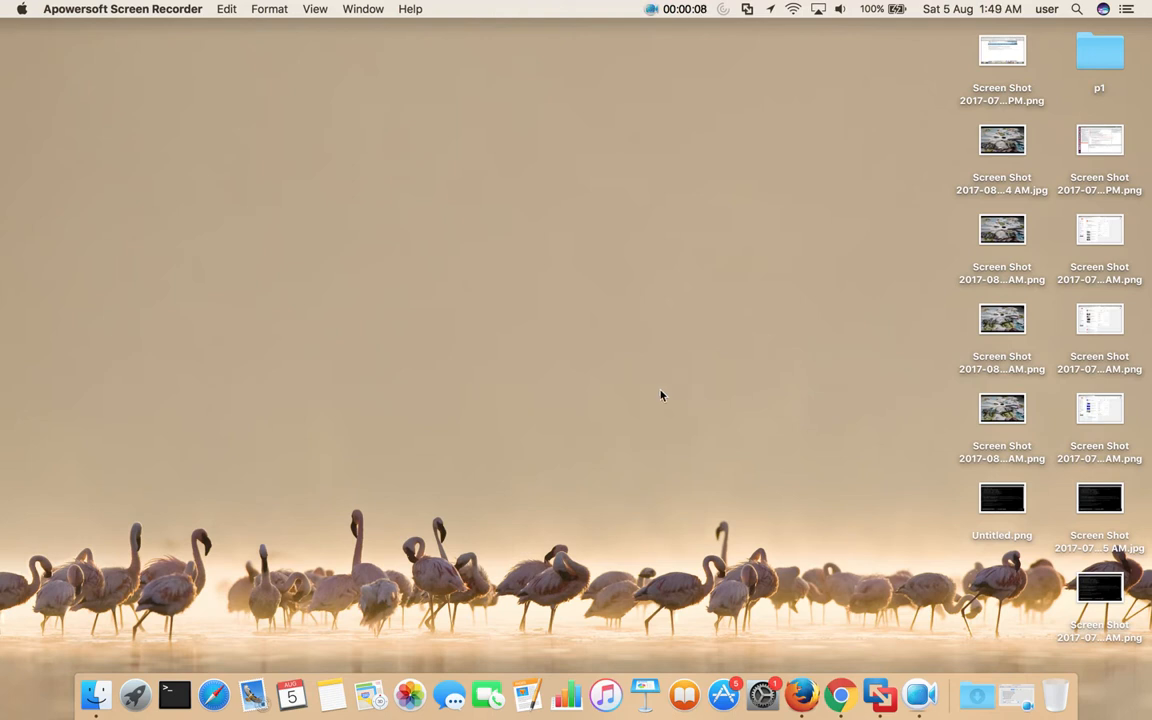
{"action": "mouse_move", "coordinate": [96, 692]}
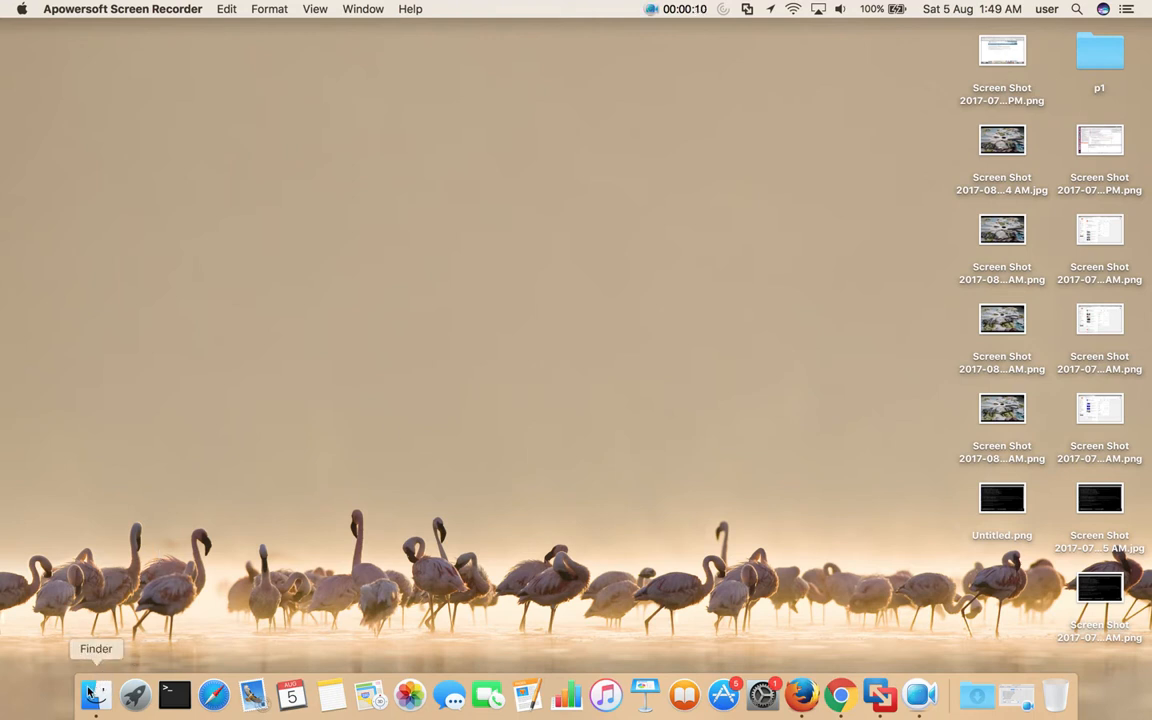
Bring up the pandas tutorial folder window and activate its search field
{"action": "left_click", "coordinate": [96, 692]}
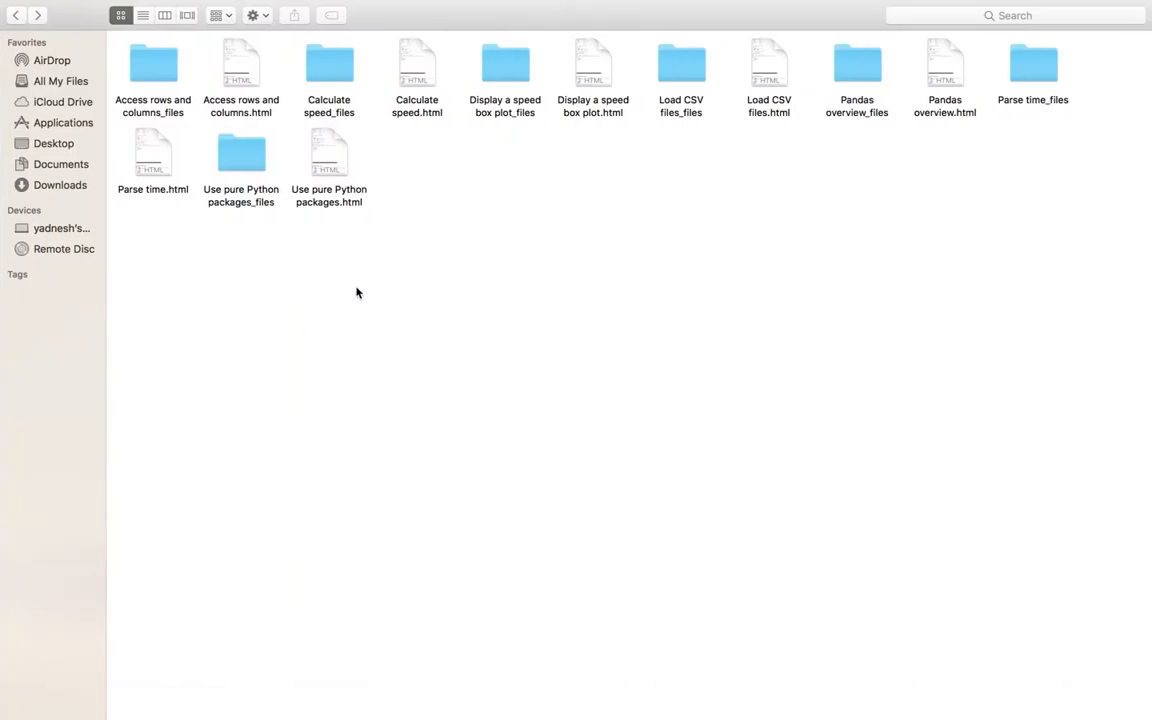
{"action": "mouse_move", "coordinate": [460, 184]}
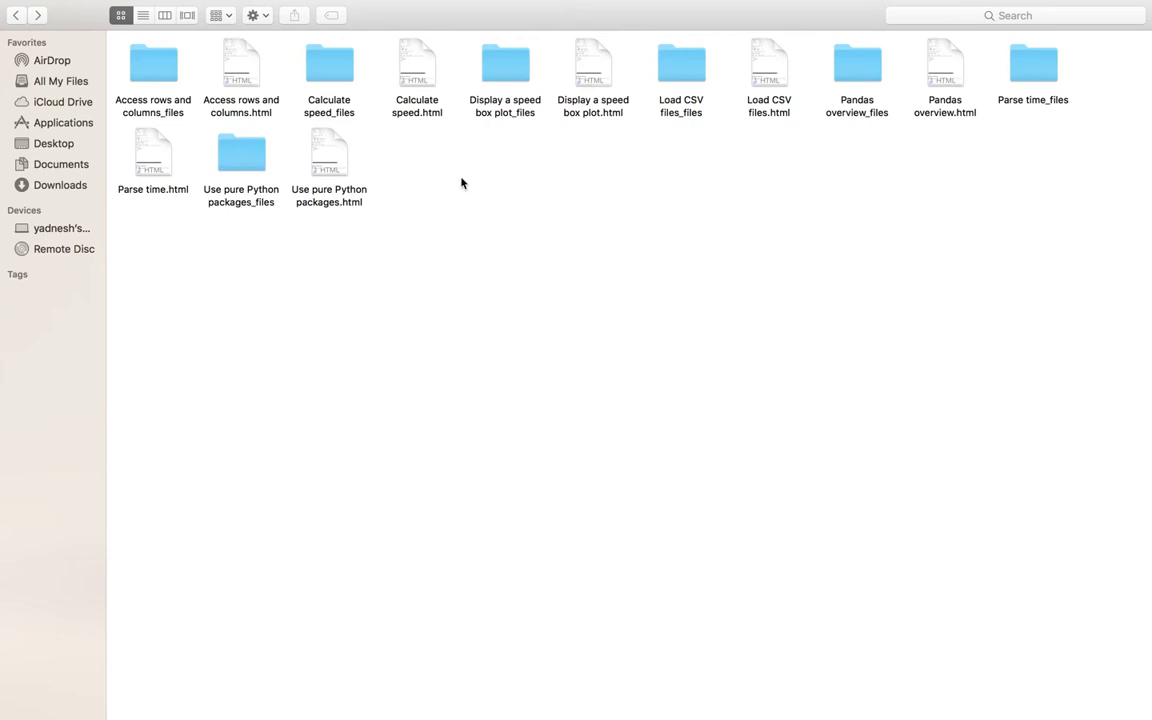
{"action": "mouse_move", "coordinate": [640, 48]}
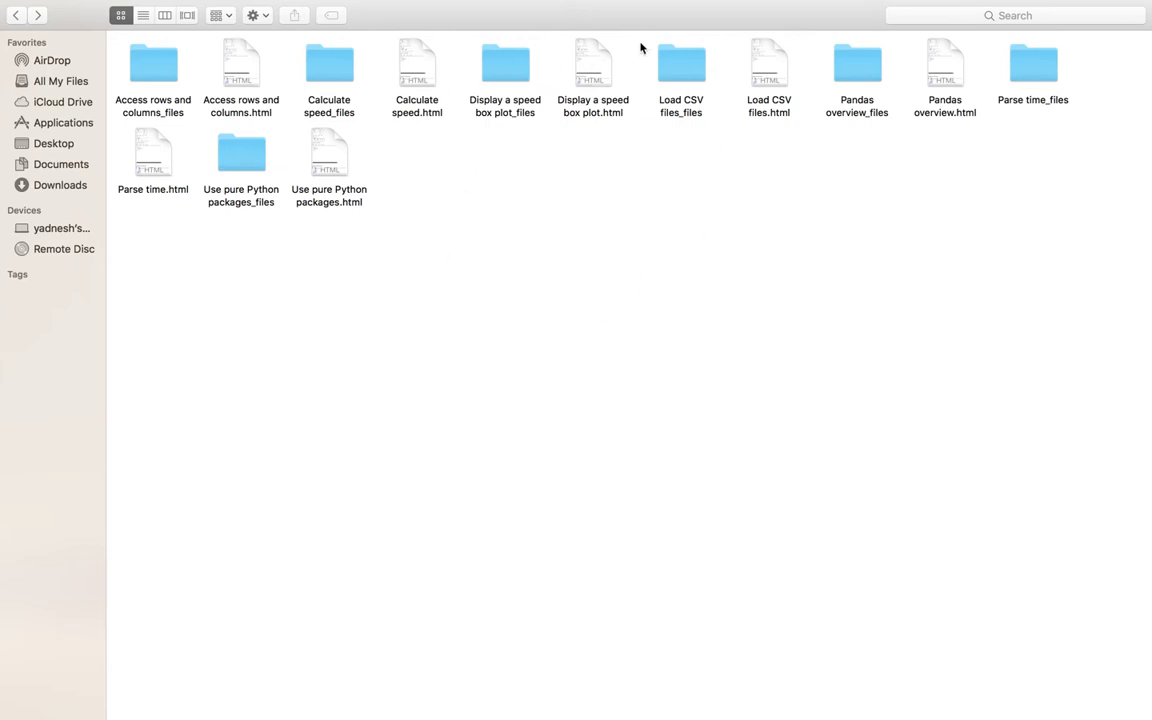
{"action": "mouse_move", "coordinate": [696, 224]}
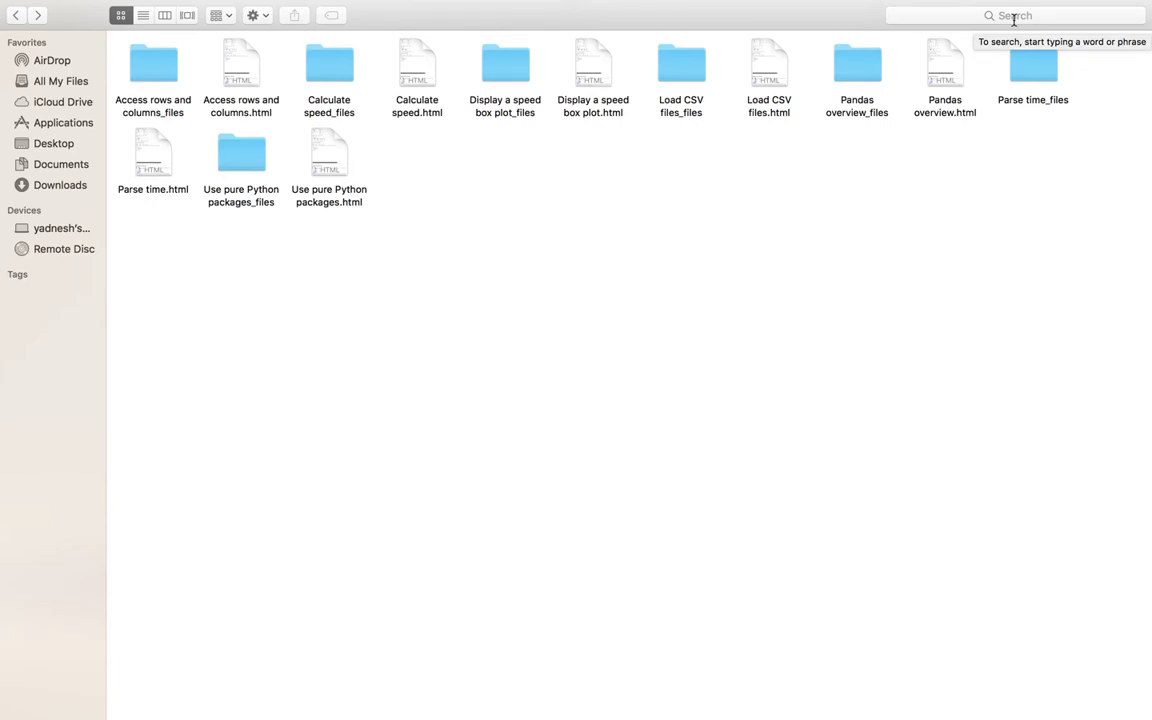
{"action": "left_click", "coordinate": [1014, 16]}
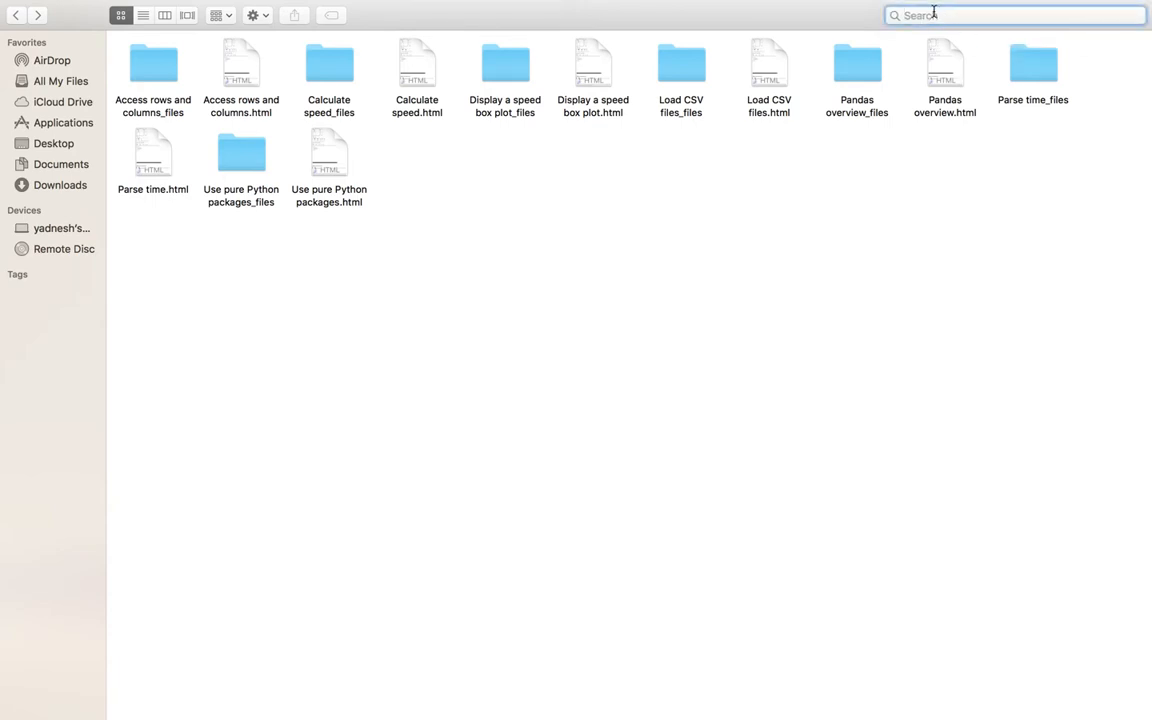
Search This Mac for 'mp4', listing lecture videos and matching HTML pages
{"action": "type", "text": "m"}
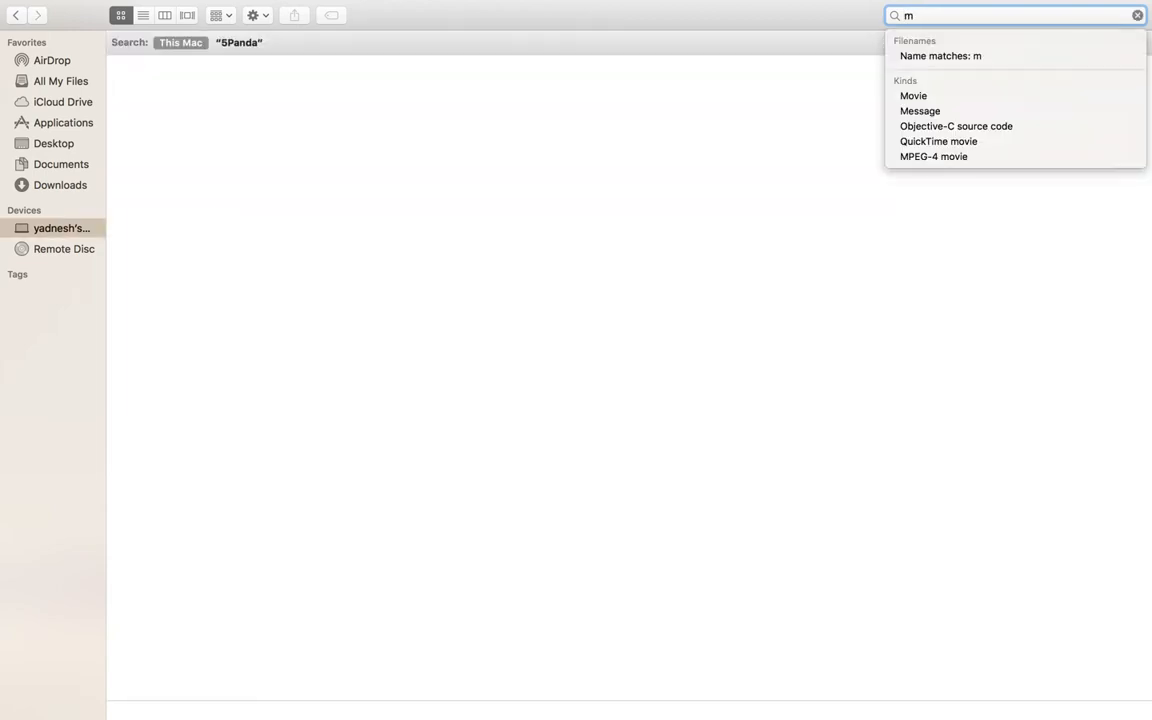
{"action": "type", "text": "p4"}
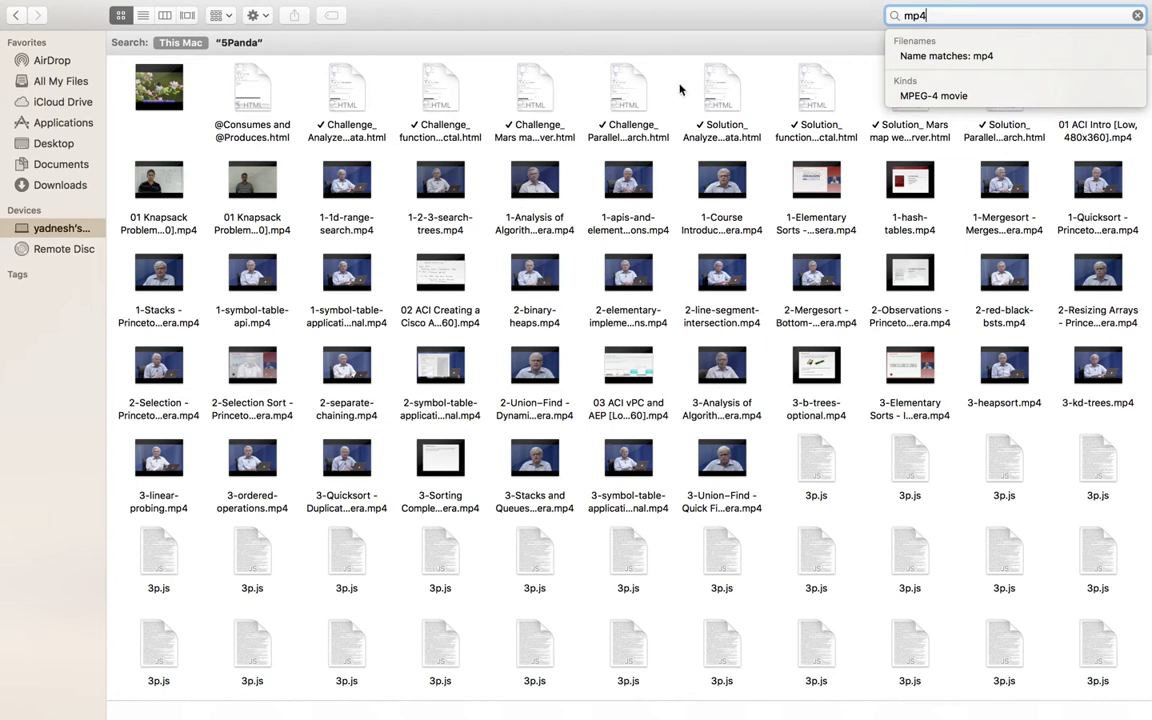
{"action": "mouse_move", "coordinate": [772, 400]}
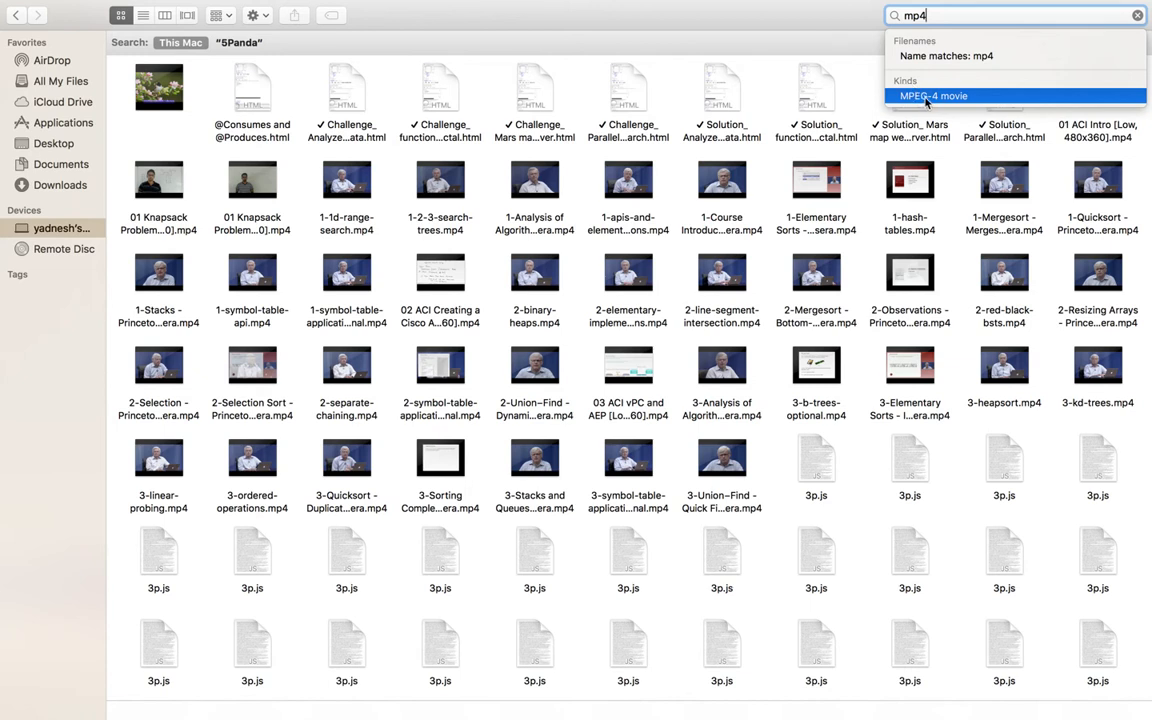
Filter the results to the MPEG-4 movie kind so only lecture videos remain
{"action": "left_click", "coordinate": [932, 96]}
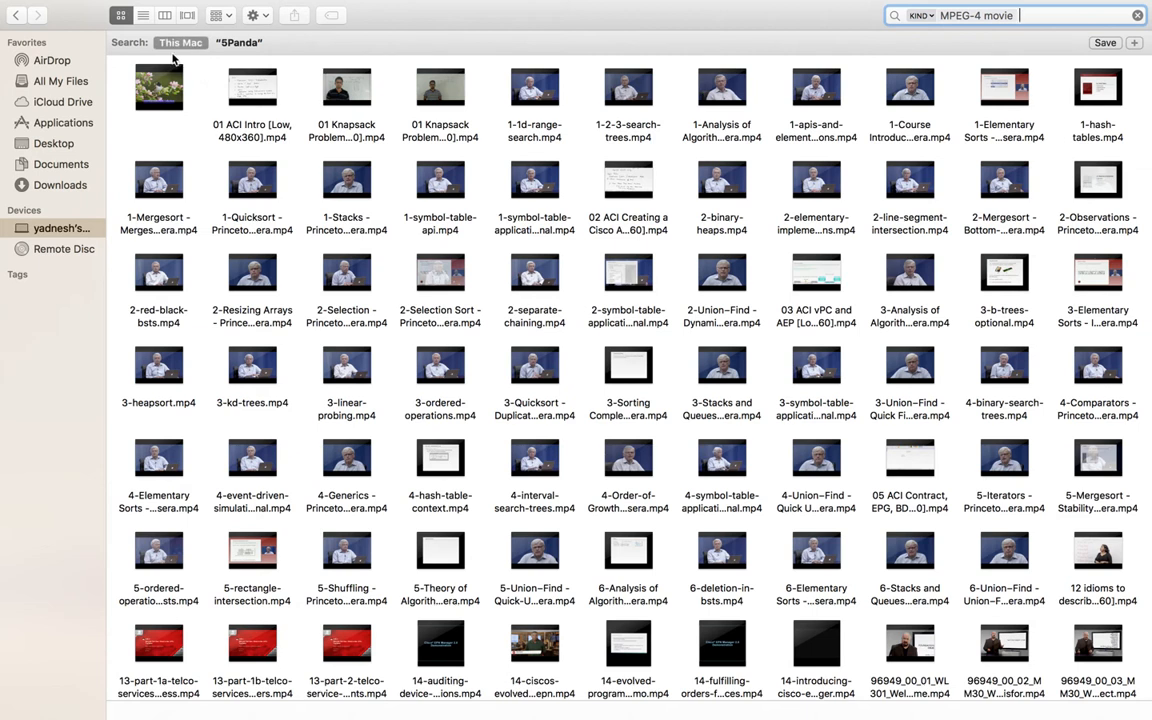
{"action": "mouse_move", "coordinate": [182, 60]}
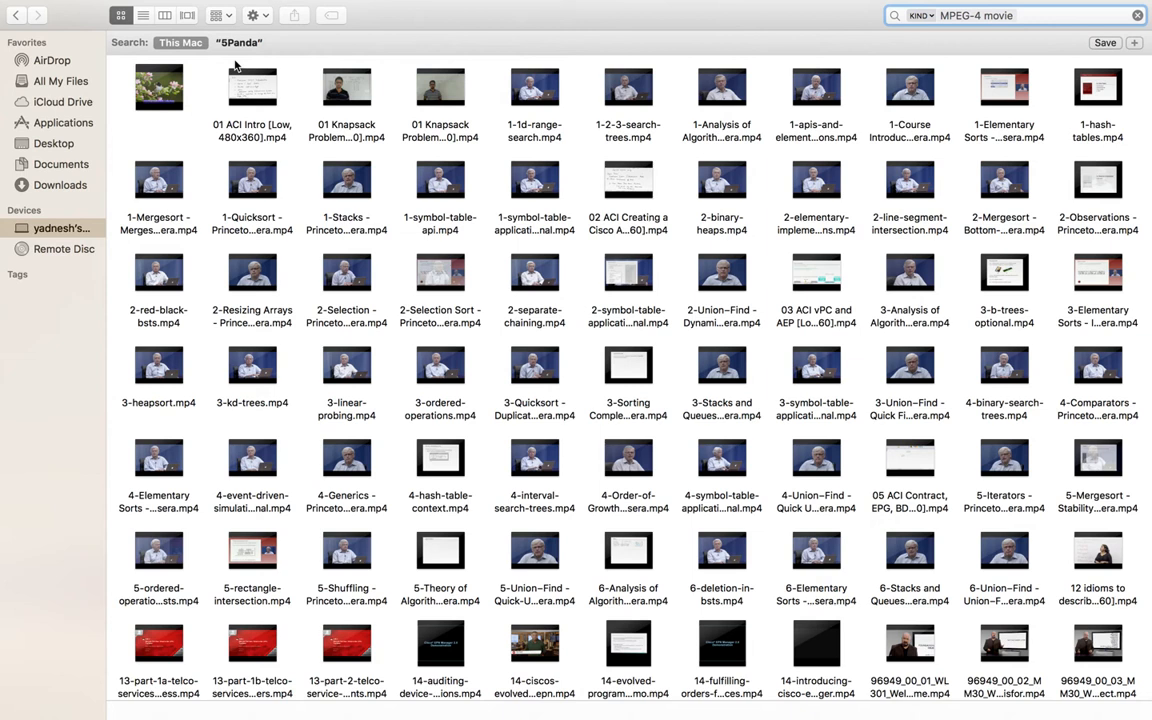
{"action": "mouse_move", "coordinate": [238, 62]}
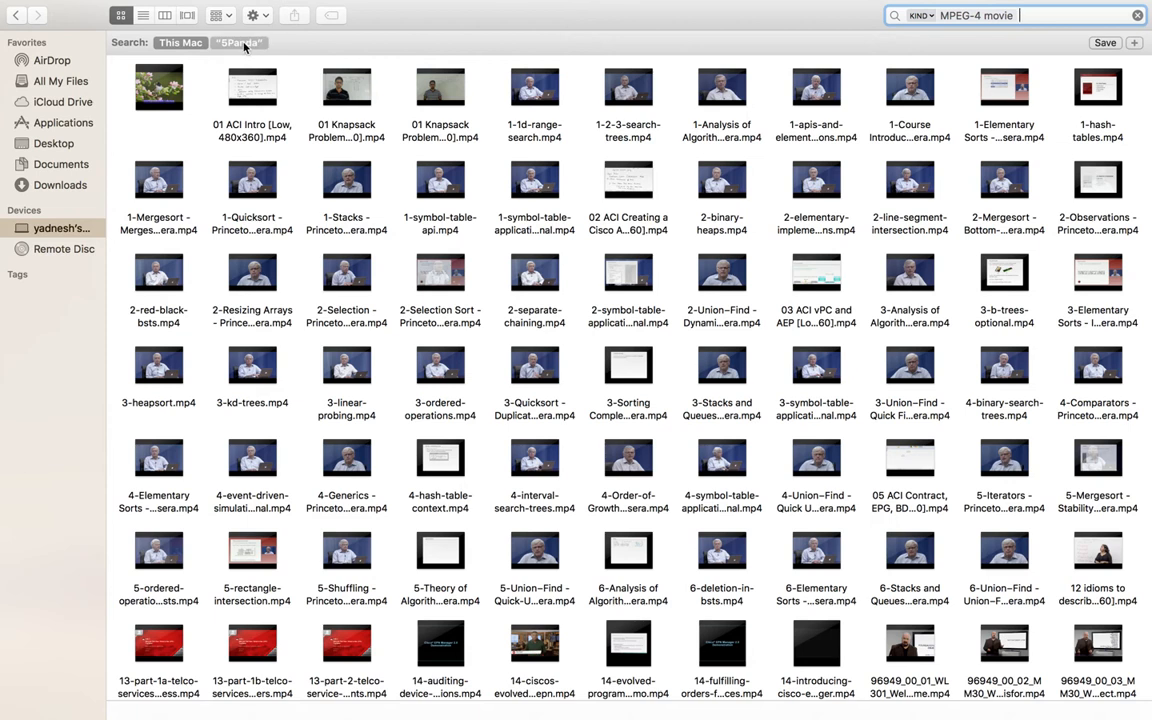
{"action": "mouse_move", "coordinate": [238, 42]}
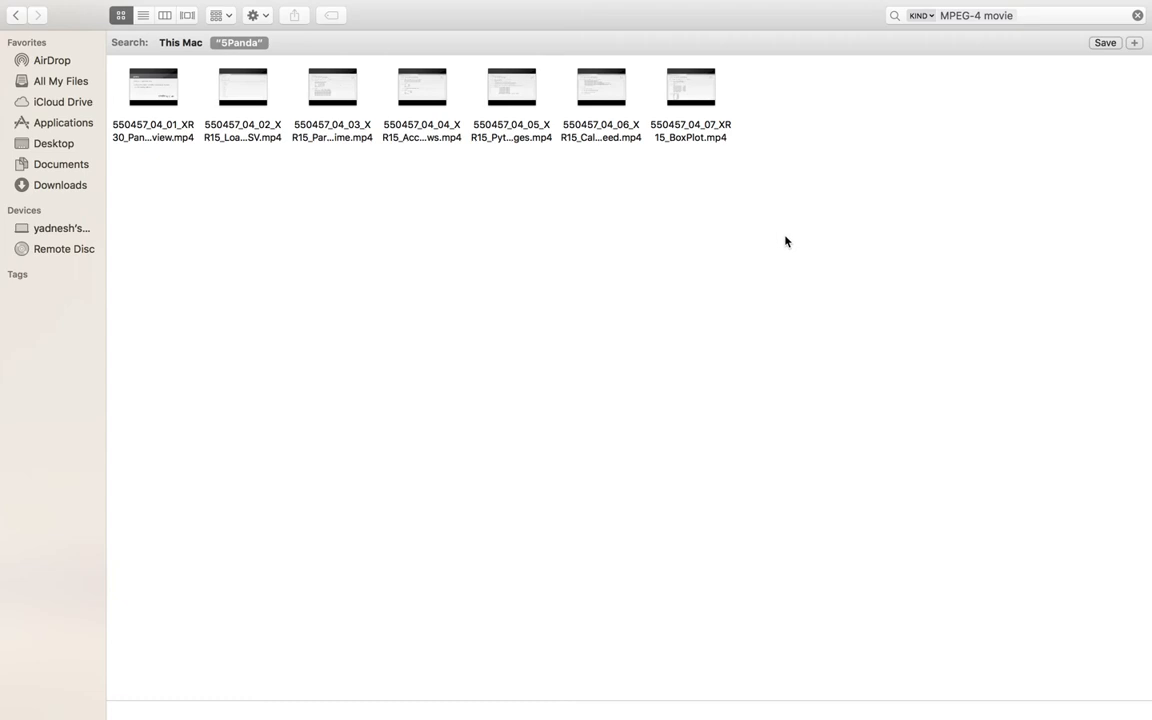
{"action": "mouse_move", "coordinate": [904, 316]}
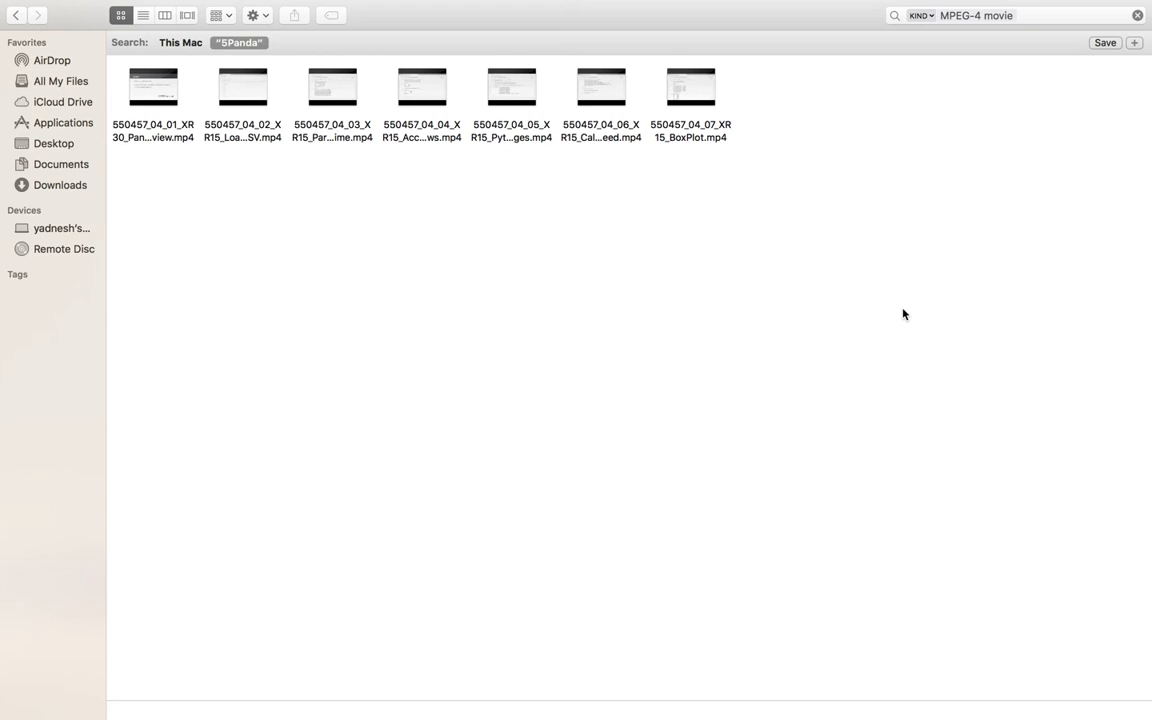
{"action": "mouse_move", "coordinate": [1100, 80]}
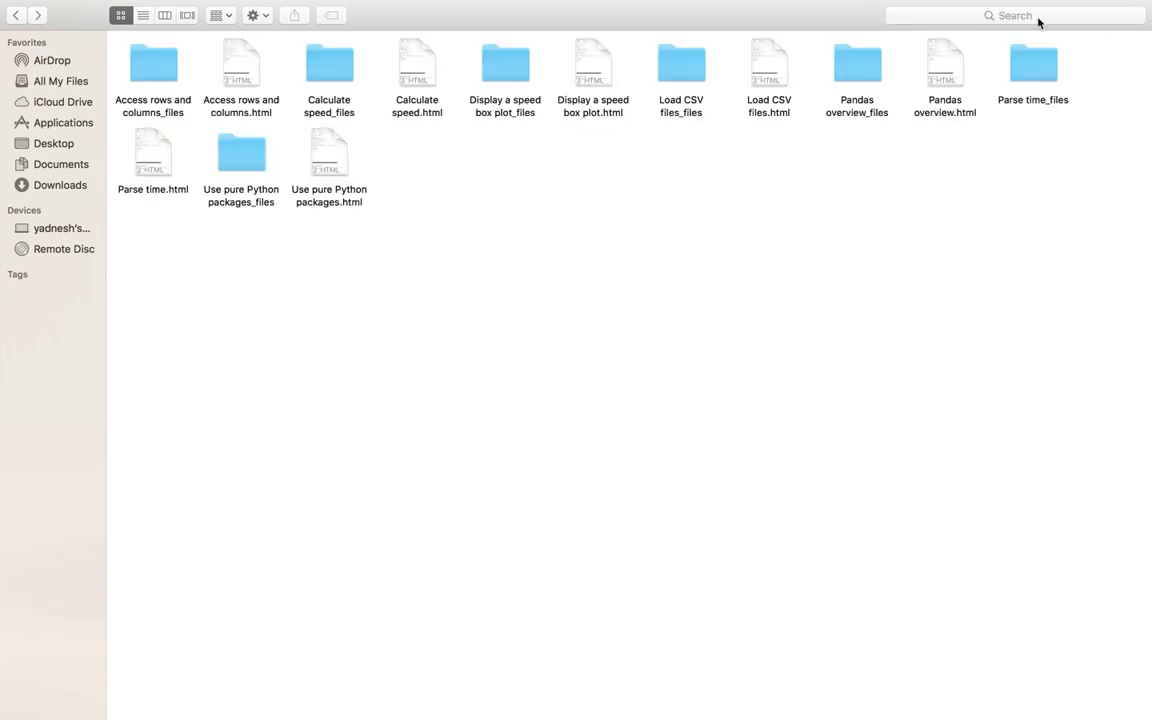
Search 'mp' again, filter to MPEG-4 movies and scope it to the SPanda folder
{"action": "left_click", "coordinate": [1014, 16]}
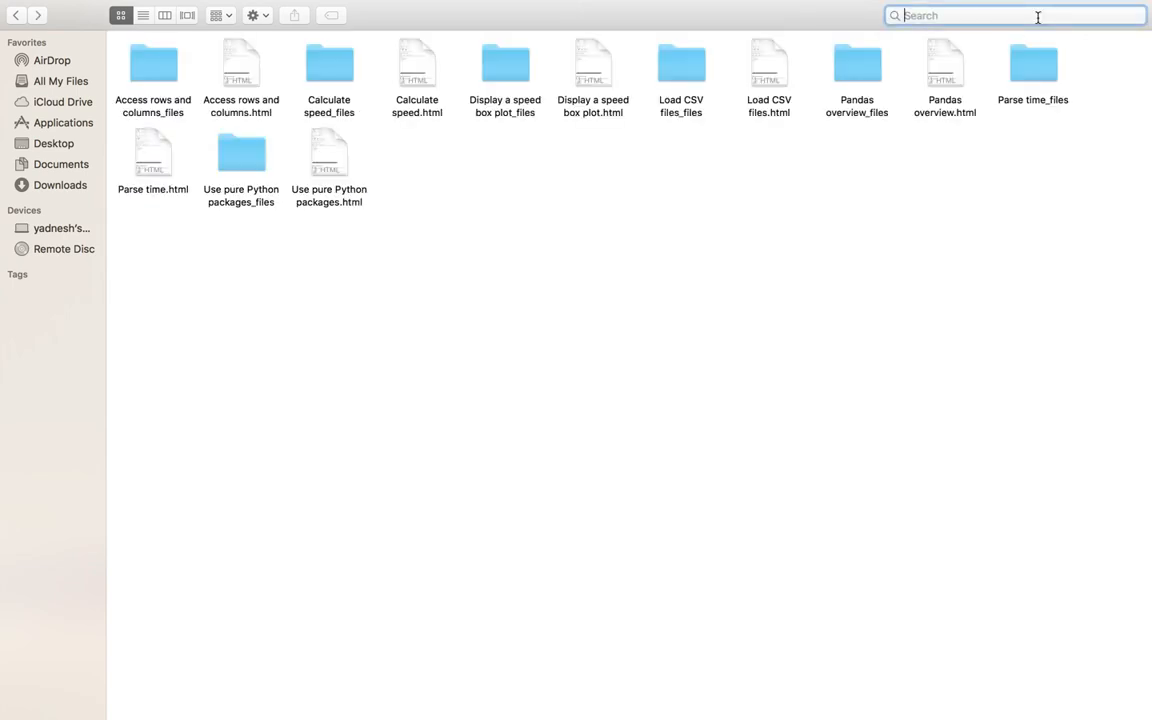
{"action": "type", "text": "mp4"}
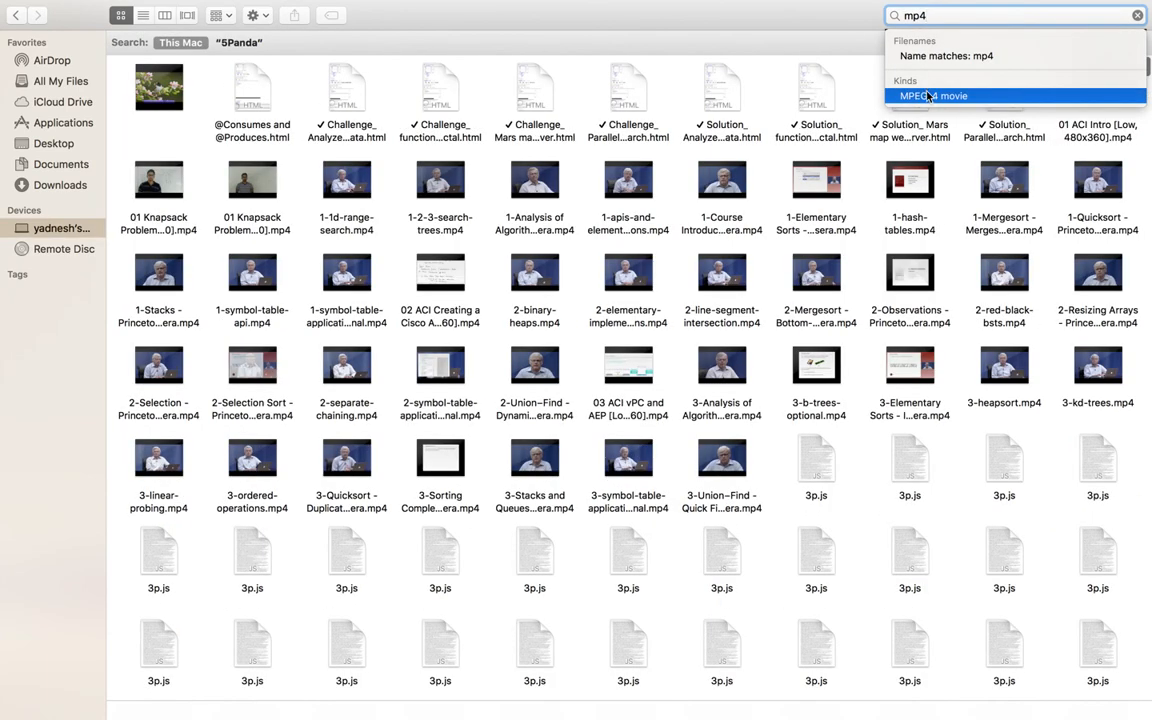
{"action": "left_click", "coordinate": [932, 96]}
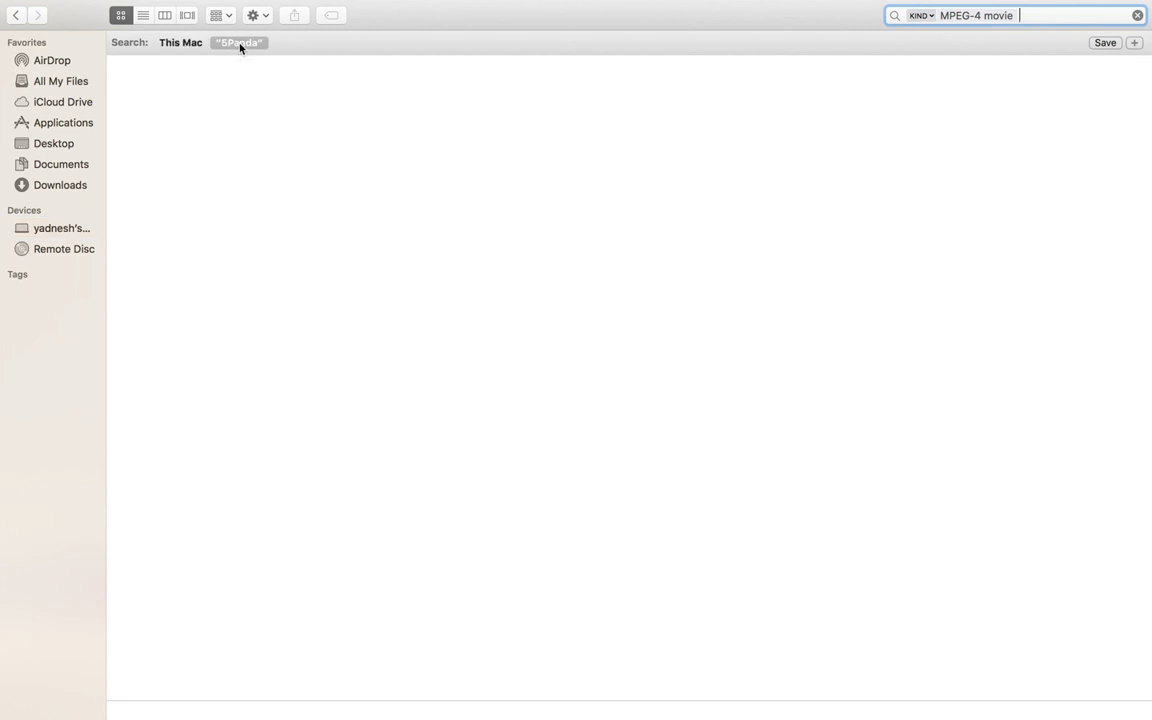
{"action": "left_click", "coordinate": [238, 44]}
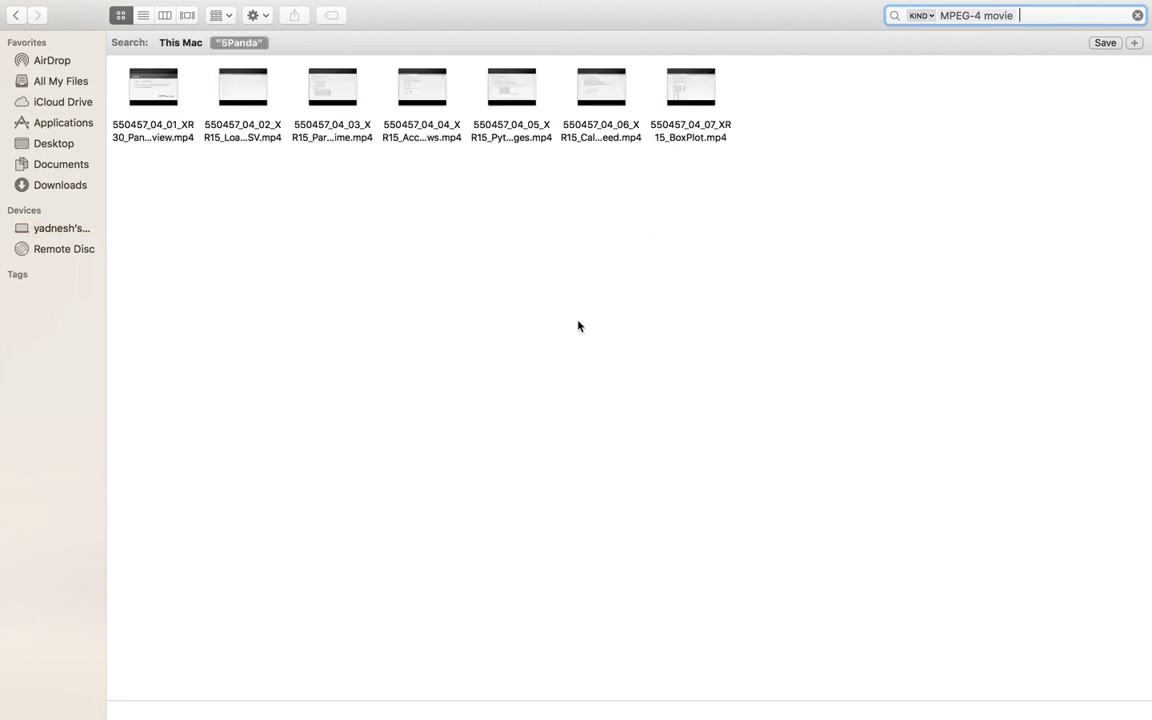